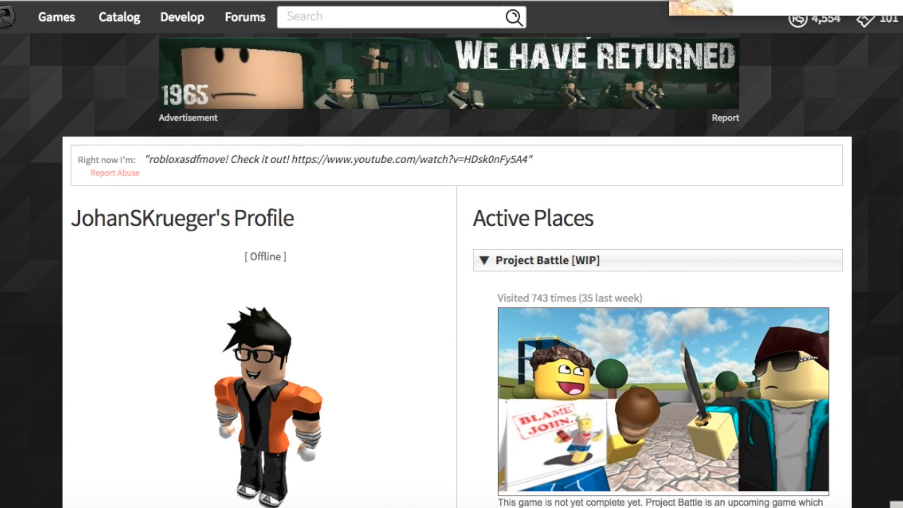
# Scroll through the Facial Animation Faces set's eye, eyebrow and mouth parts, then return to Studio
pyautogui.scroll(-3)
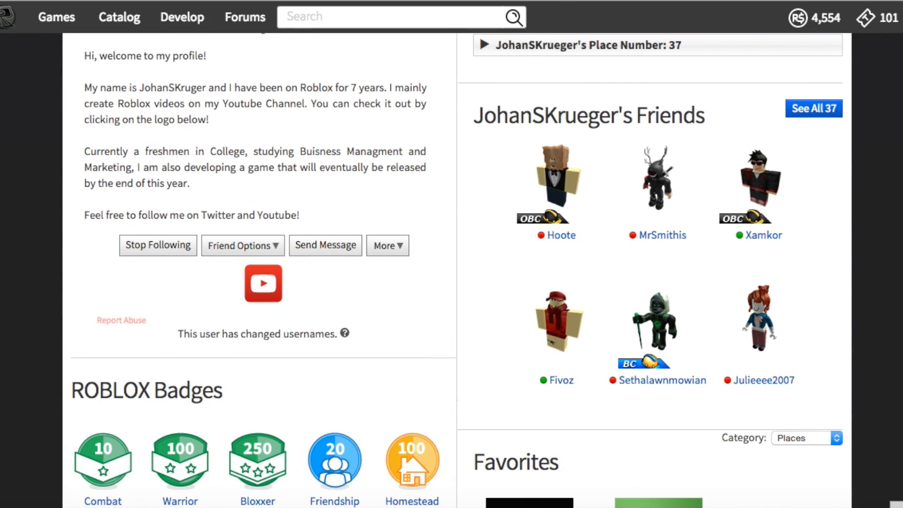
pyautogui.scroll(-3)
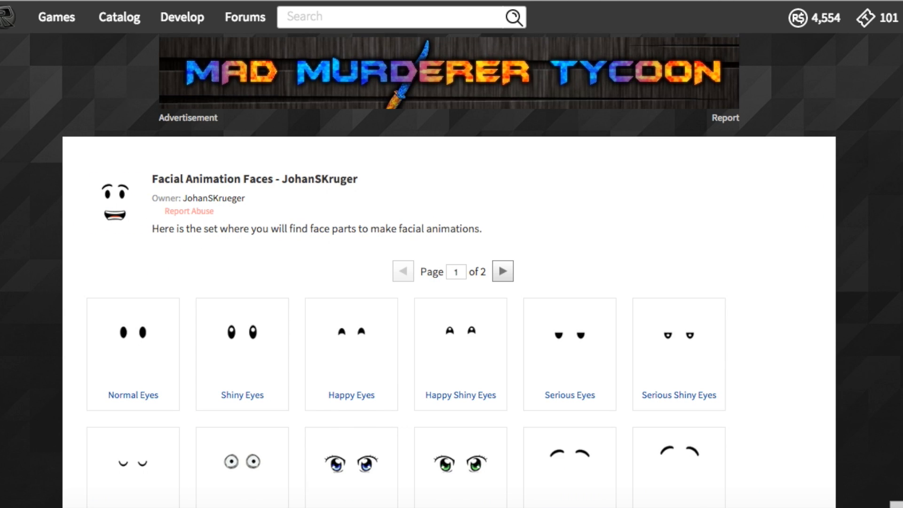
pyautogui.scroll(-3)
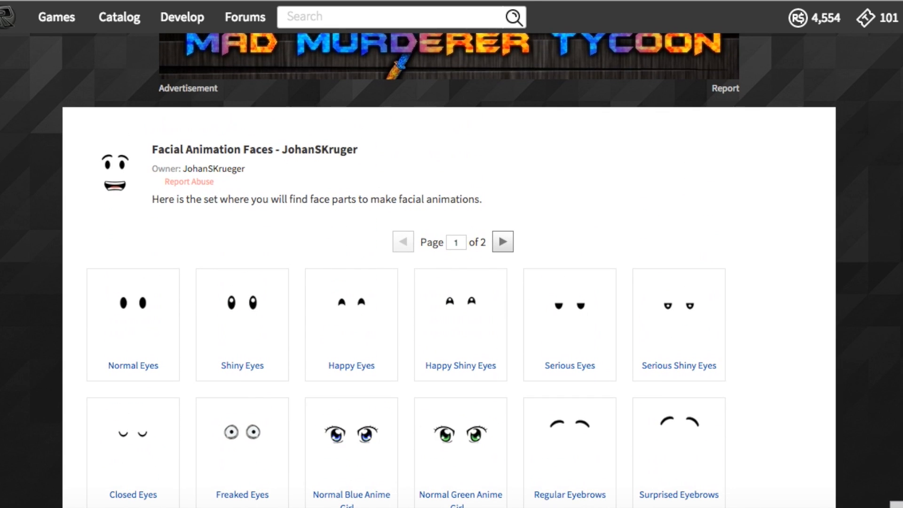
pyautogui.scroll(-3)
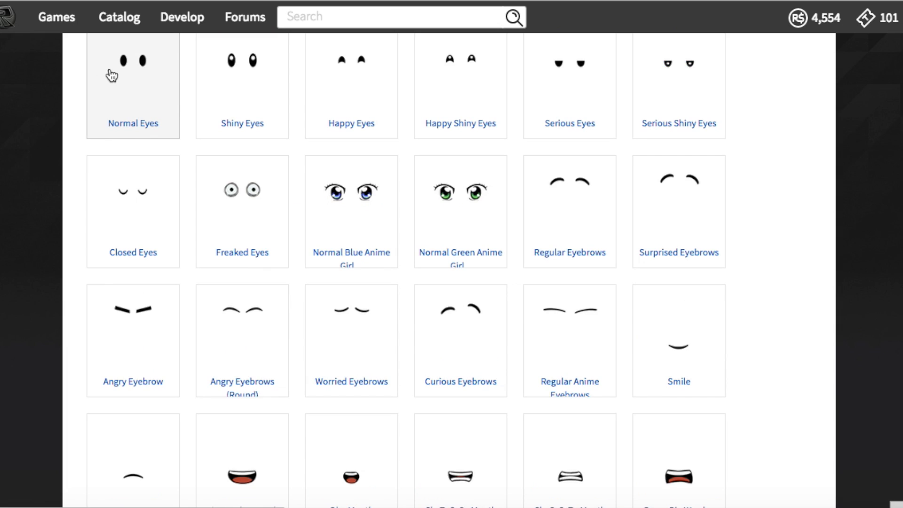
pyautogui.click(132, 75)
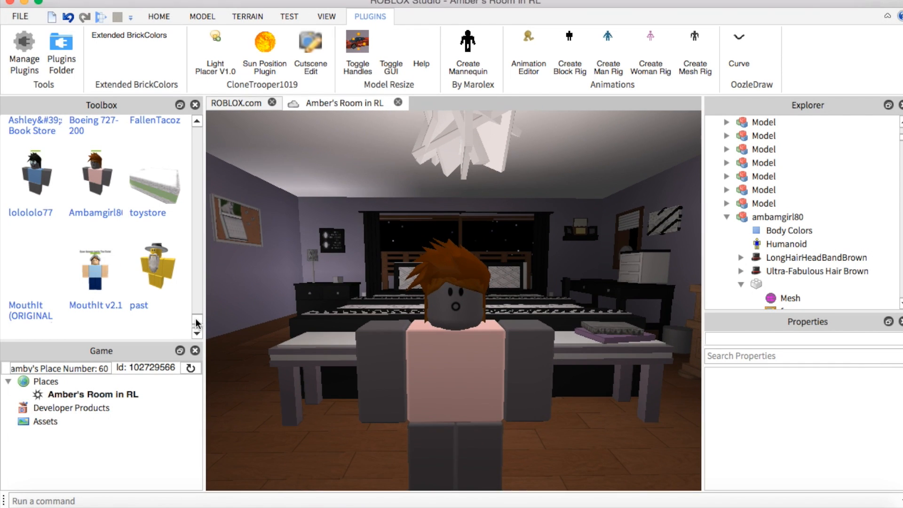
# Switch the Toolbox to My Subscribed Sets showing Facial Animation Faces and select the head
pyautogui.click(46, 130)
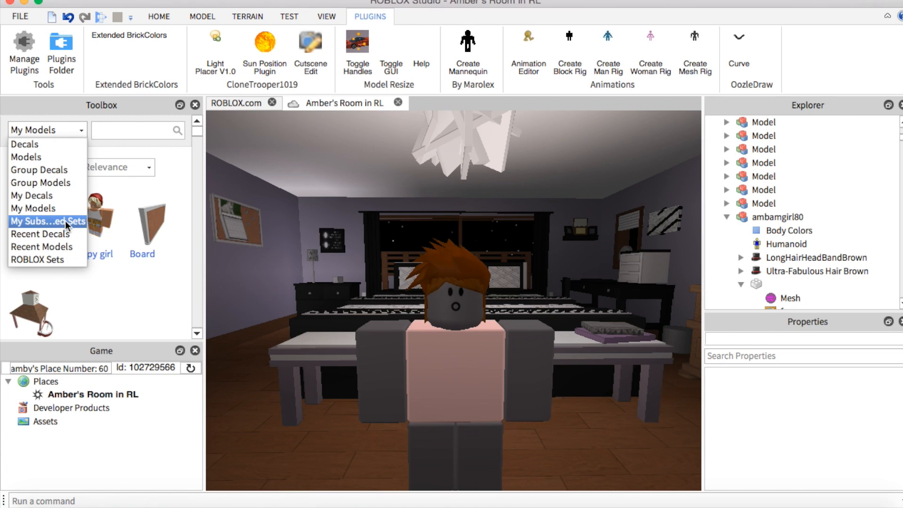
pyautogui.scroll(-3)
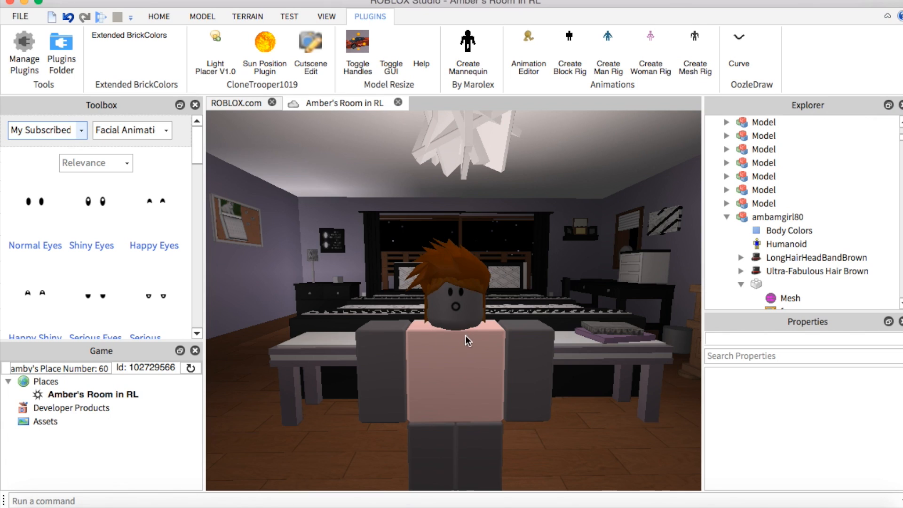
pyautogui.click(764, 203)
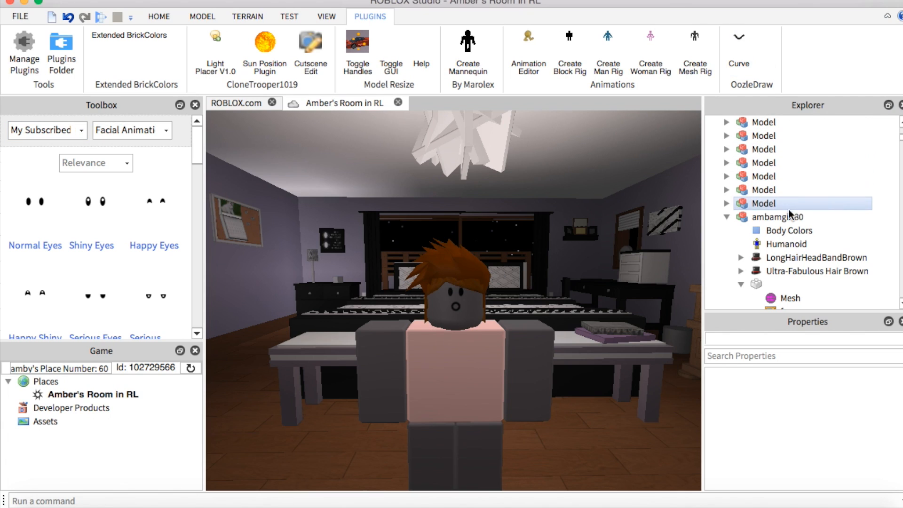
pyautogui.click(158, 16)
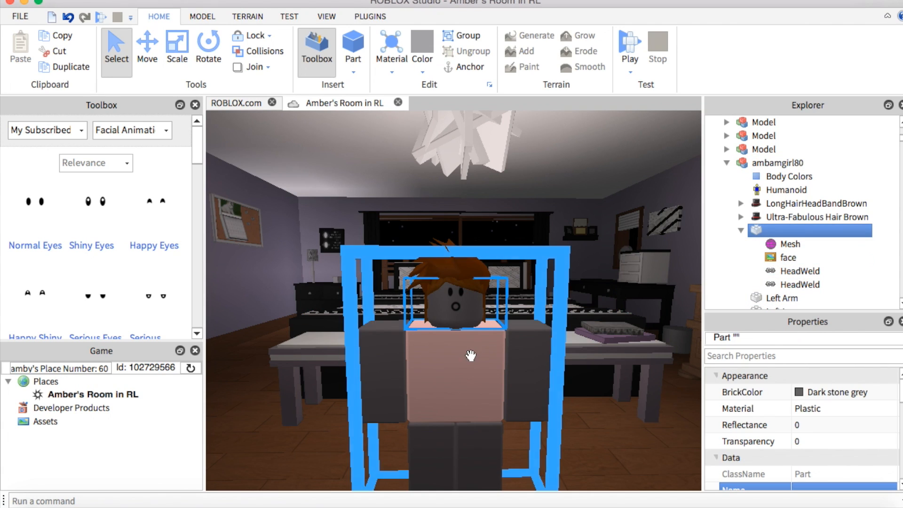
# Select ambamgirl80's head, delete its face decal and insert a blank Decal
pyautogui.click(784, 257)
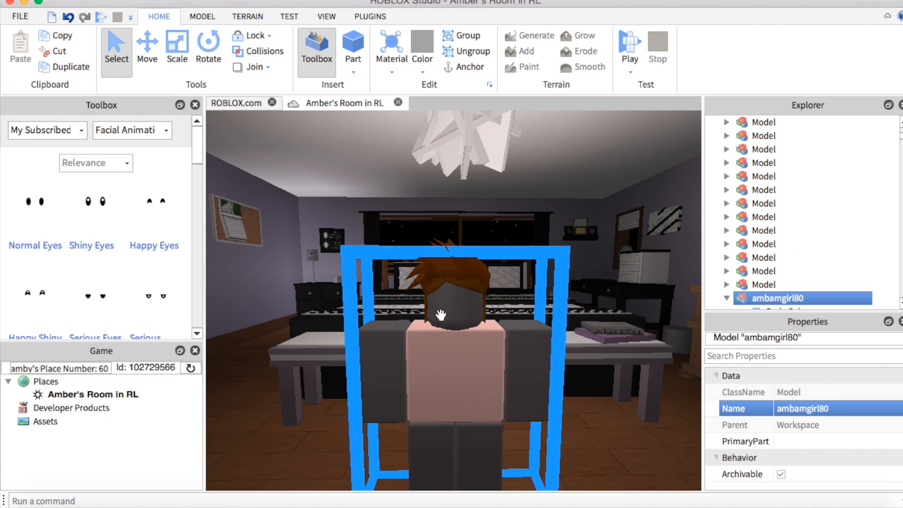
pyautogui.click(727, 284)
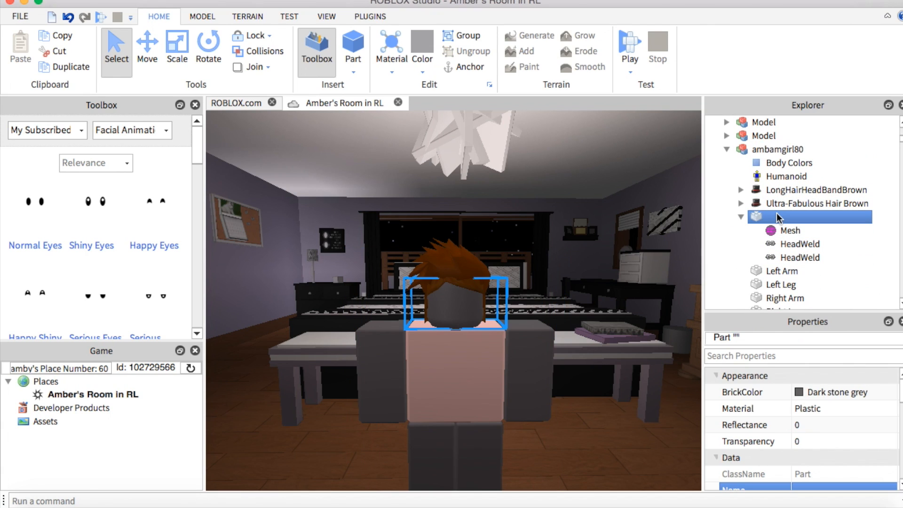
pyautogui.moveTo(35, 212)
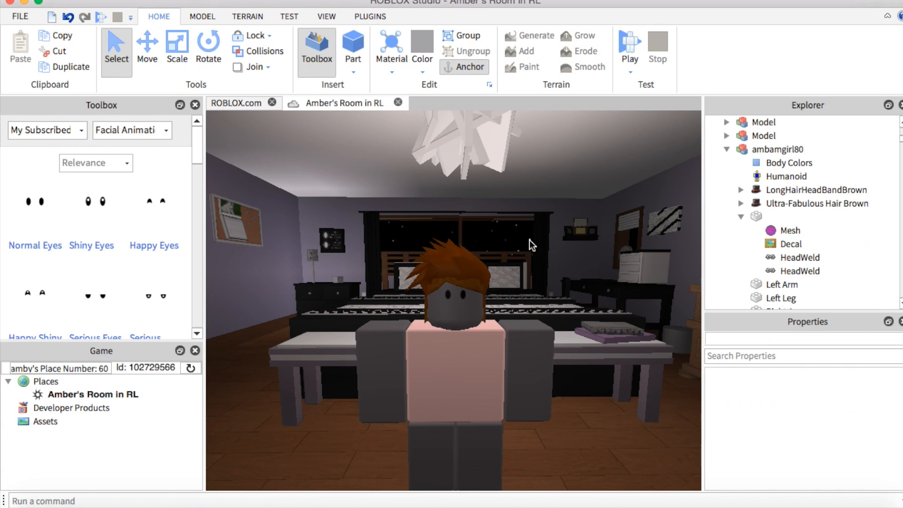
pyautogui.moveTo(35, 206)
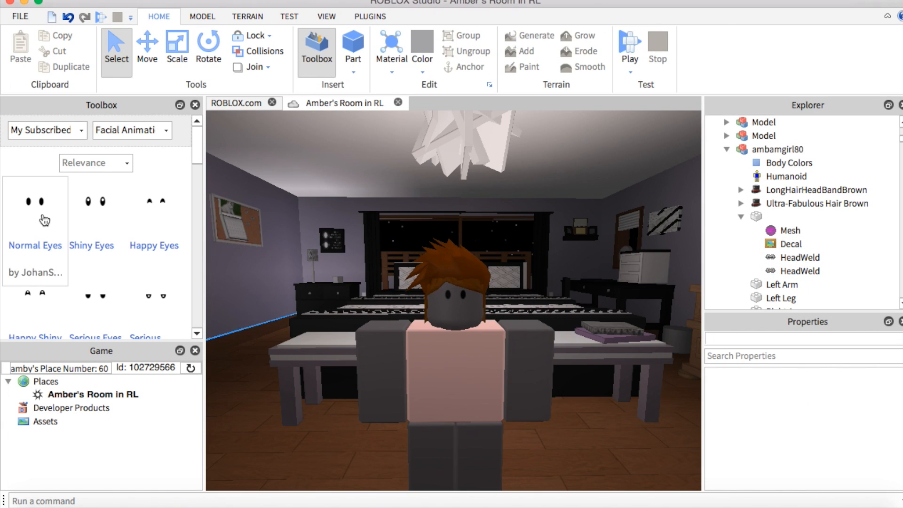
pyautogui.click(784, 216)
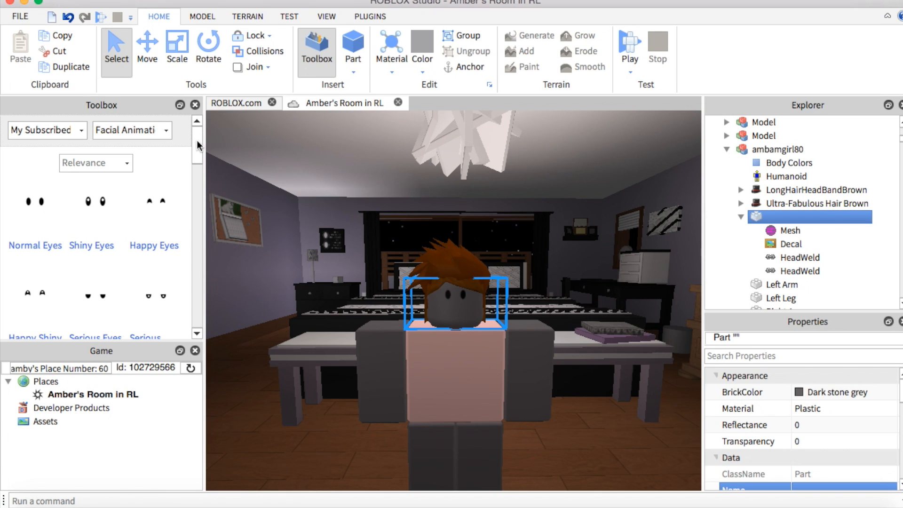
pyautogui.scroll(-3)
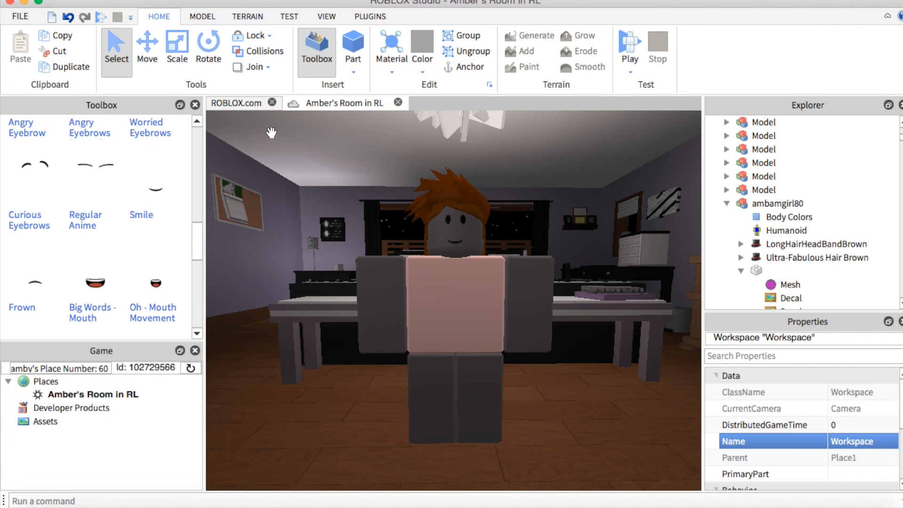
# Add eye and smile decals to the head, then delete the extra second Decal
pyautogui.click(446, 242)
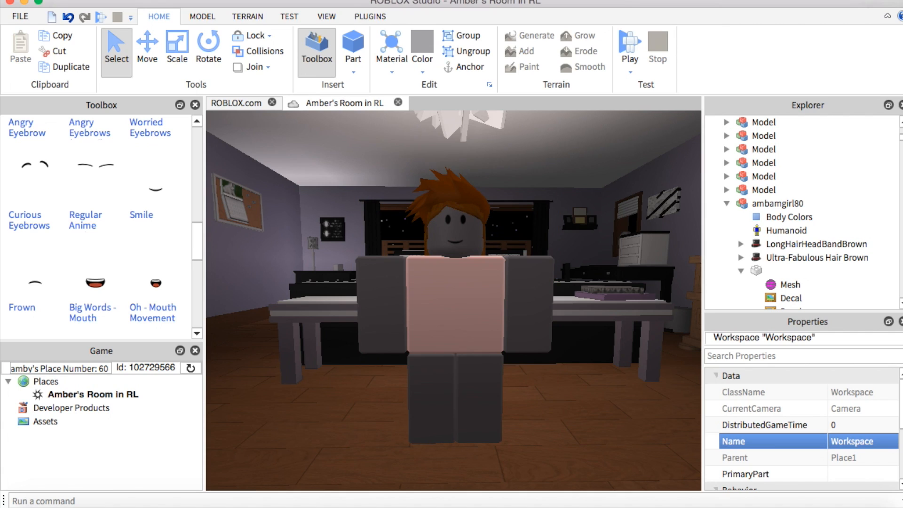
pyautogui.moveTo(723, 468)
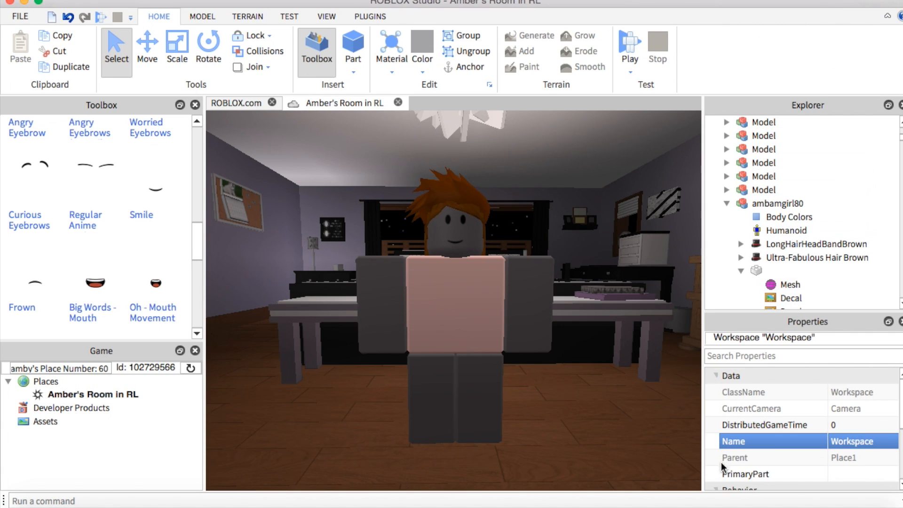
pyautogui.moveTo(366, 224)
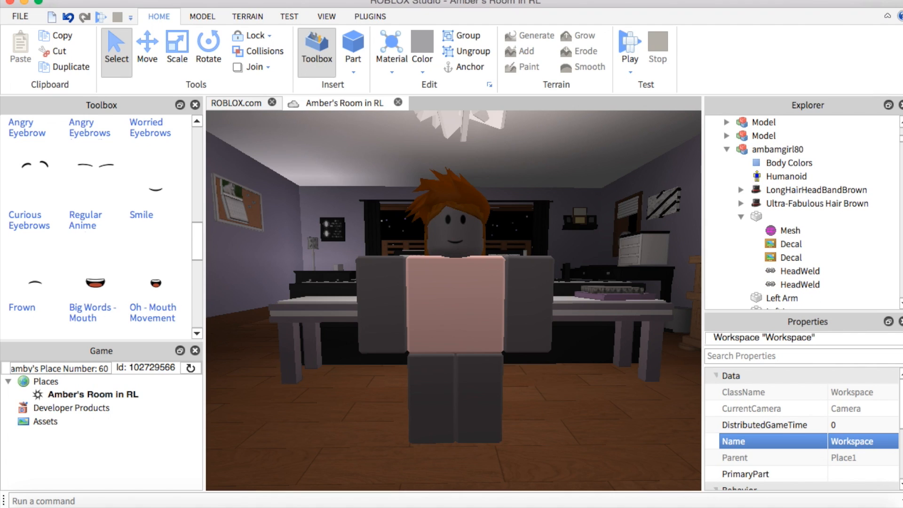
pyautogui.click(790, 257)
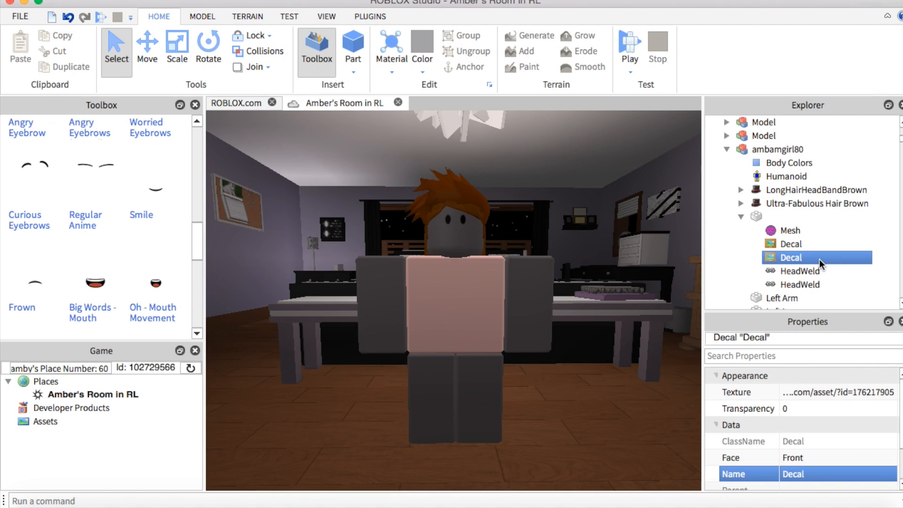
pyautogui.click(806, 216)
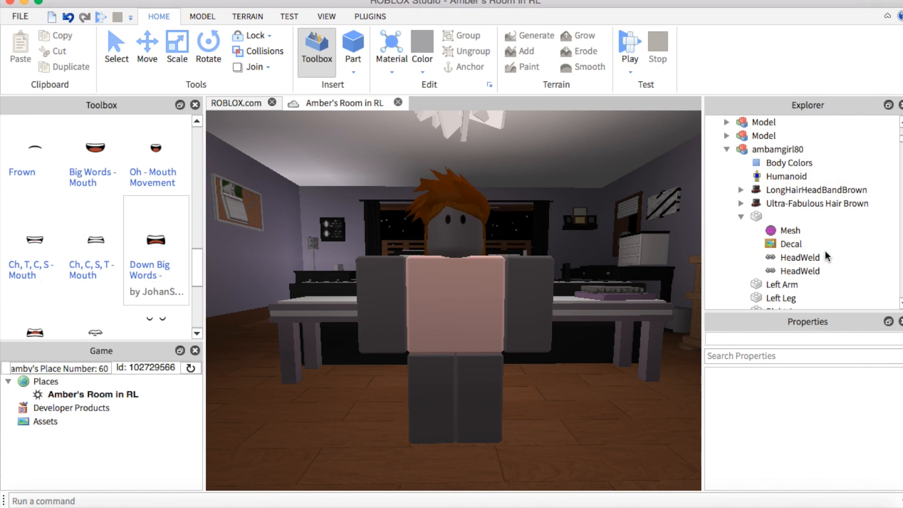
pyautogui.click(785, 176)
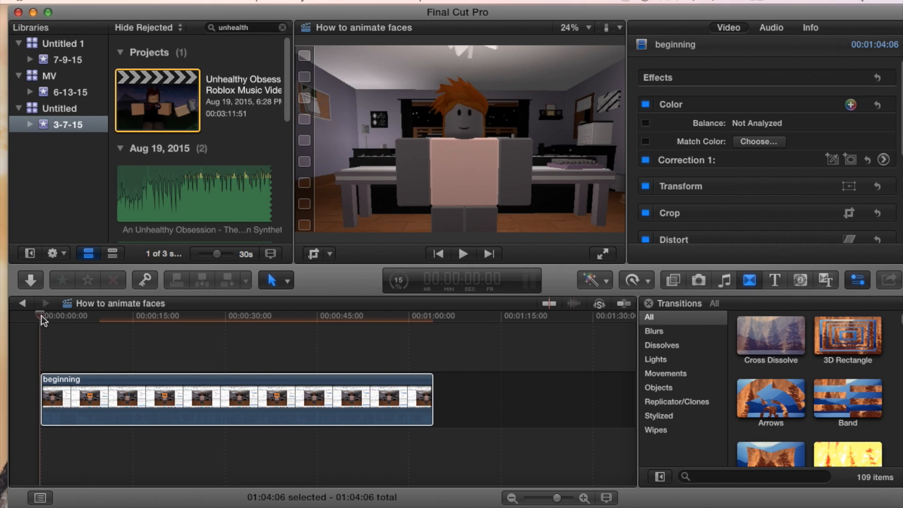
# Blade the 'beginning' clip into short face-change shots from the project start, then reveal the desktop
pyautogui.click(164, 317)
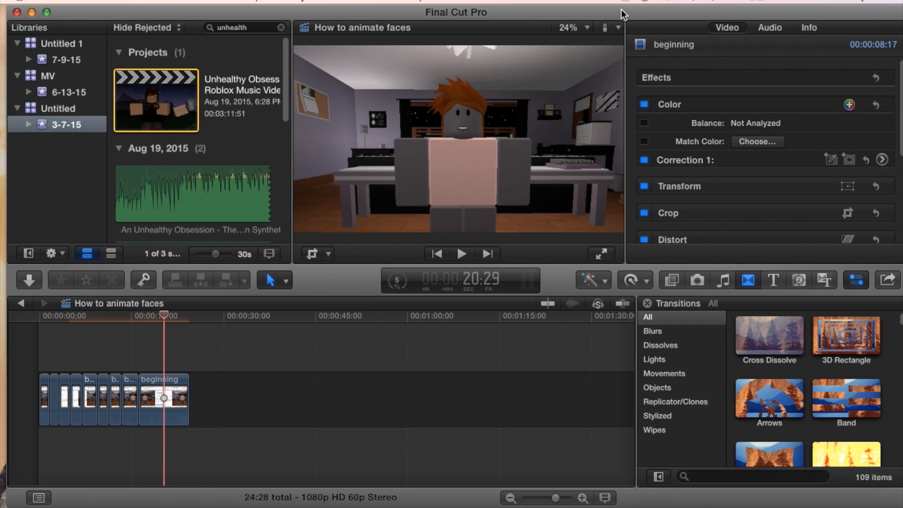
pyautogui.moveTo(456, 12); pyautogui.dragTo(291, 12)
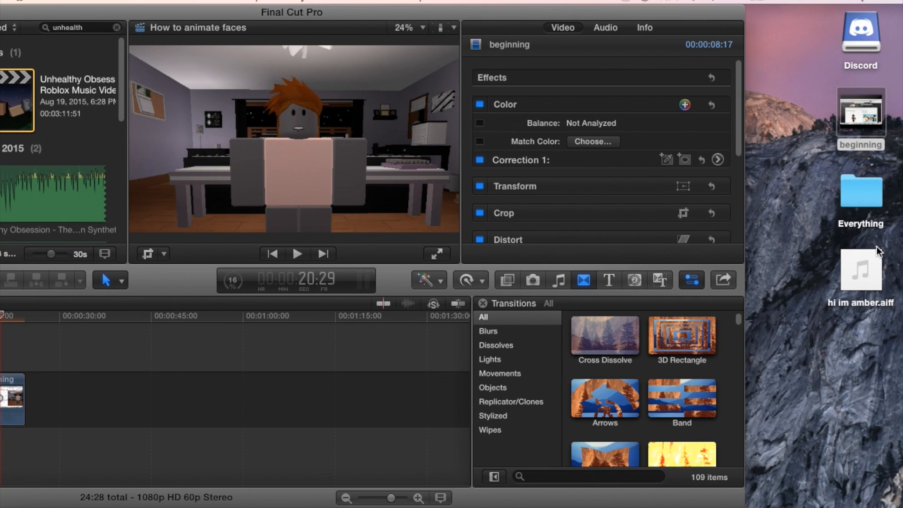
# Place hi im amber.aiff under the beginning clips and play it back to check sync
pyautogui.click(17, 399)
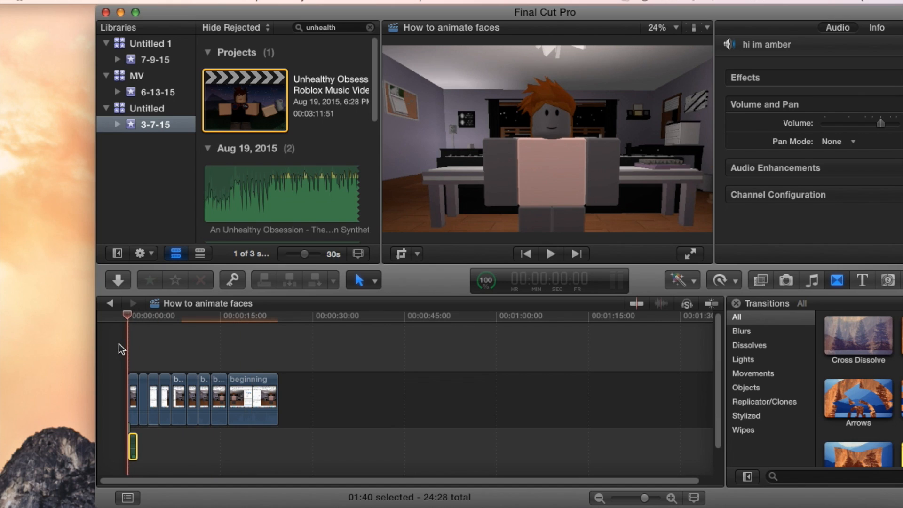
pyautogui.click(549, 253)
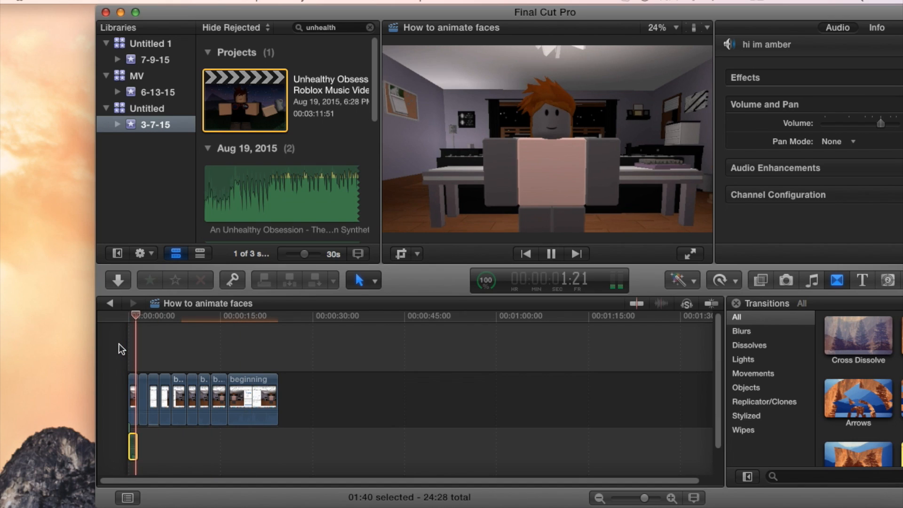
pyautogui.click(548, 253)
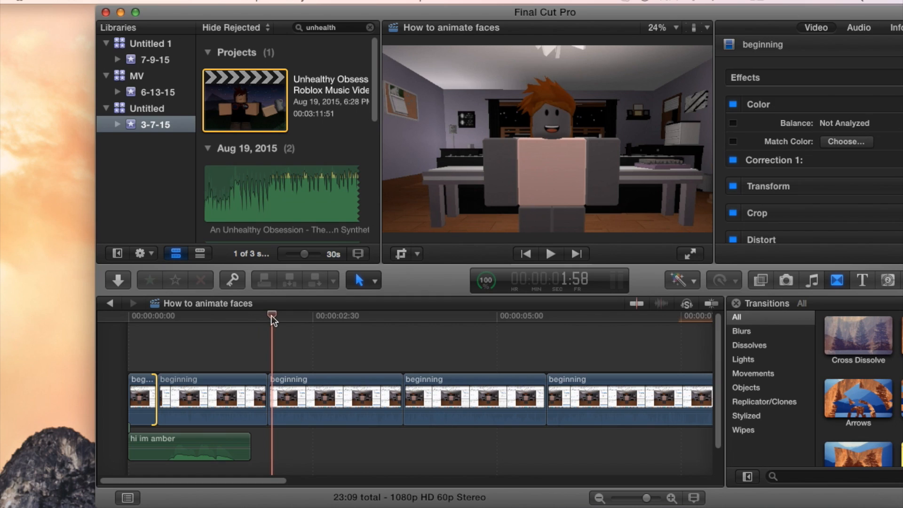
pyautogui.click(179, 316)
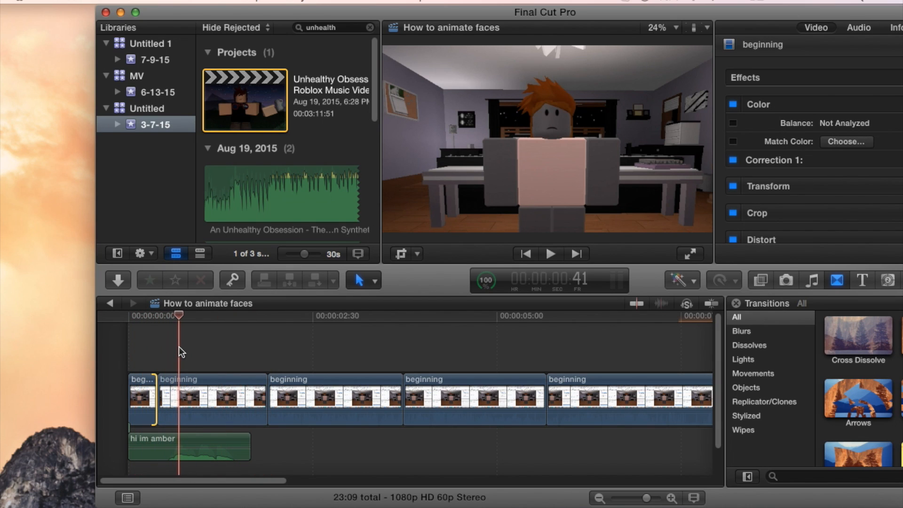
pyautogui.click(262, 316)
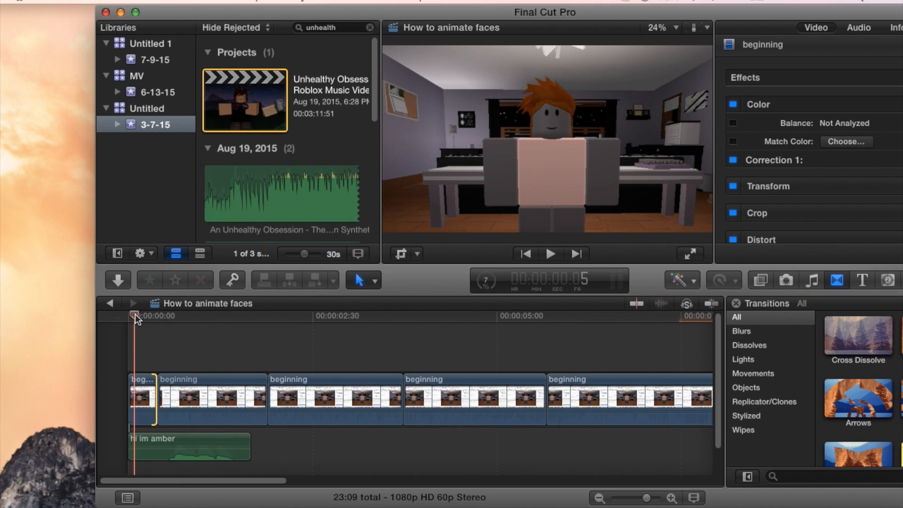
pyautogui.click(549, 253)
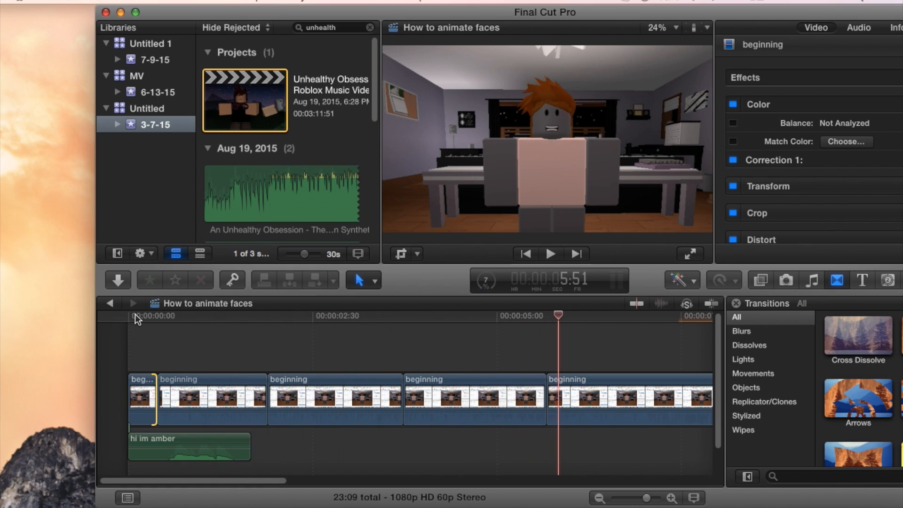
pyautogui.click(524, 316)
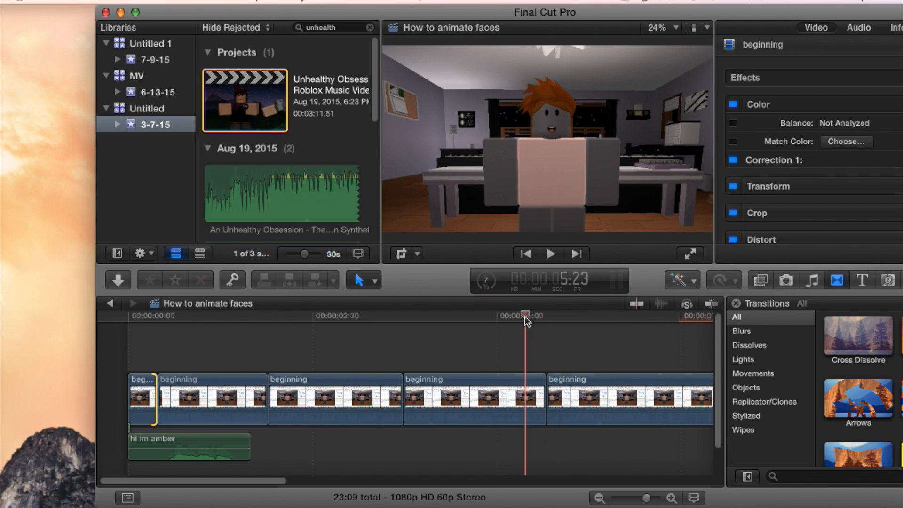